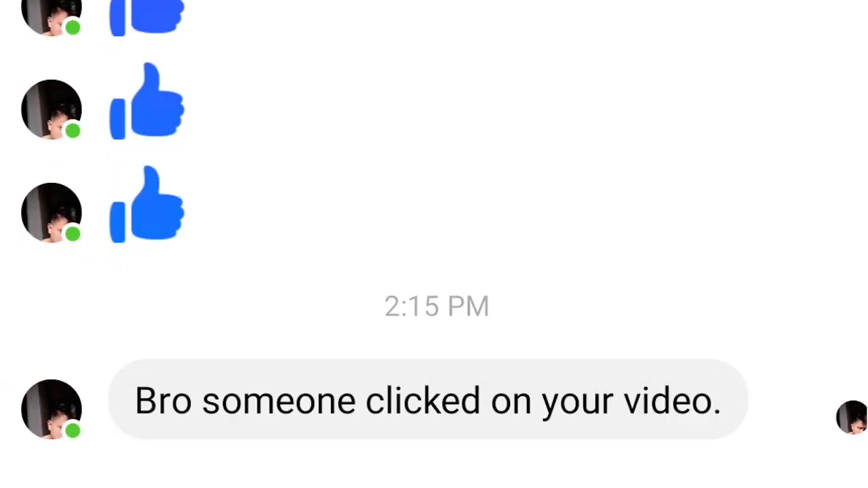
Reply in Messenger: 'Yeah, probably this guy is very interested on this.'.
{"action": "type", "text": "Yeah, probably this guy is very interested on this."}
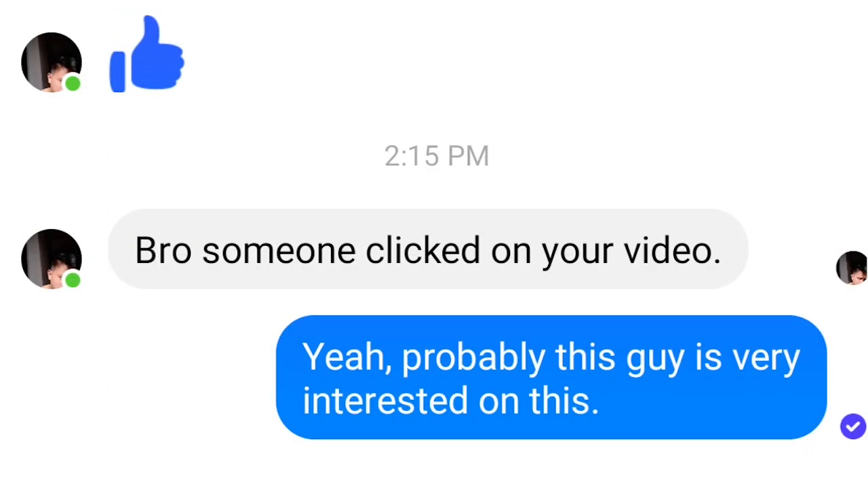
{"action": "scroll", "scroll_direction": "down", "scroll_amount": 3}
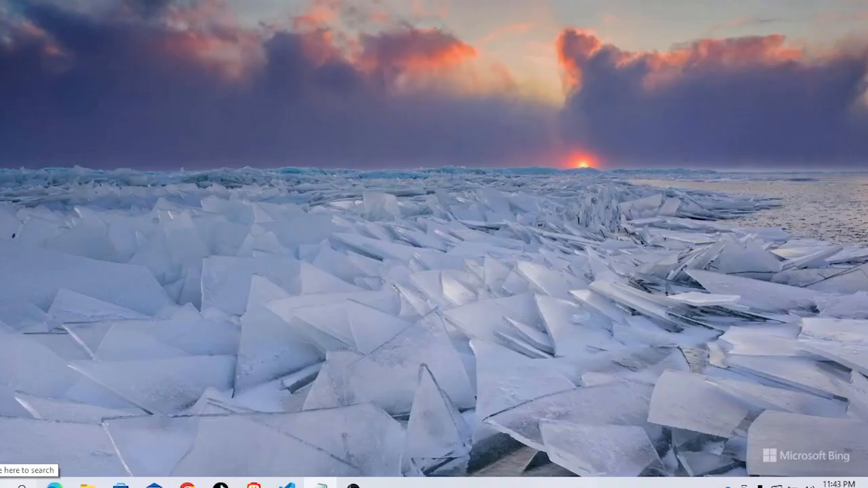
Search Windows for 'cmd' and launch Command Prompt from the results.
{"action": "left_click", "coordinate": [17, 466]}
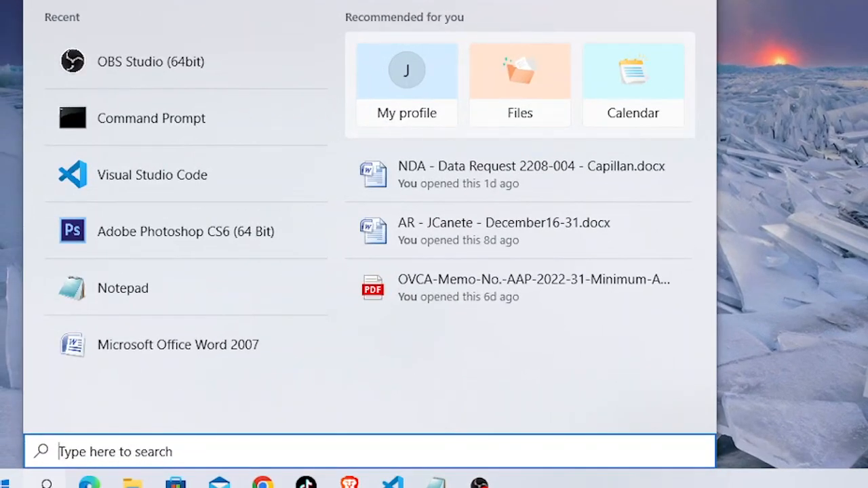
{"action": "type", "text": "cmd"}
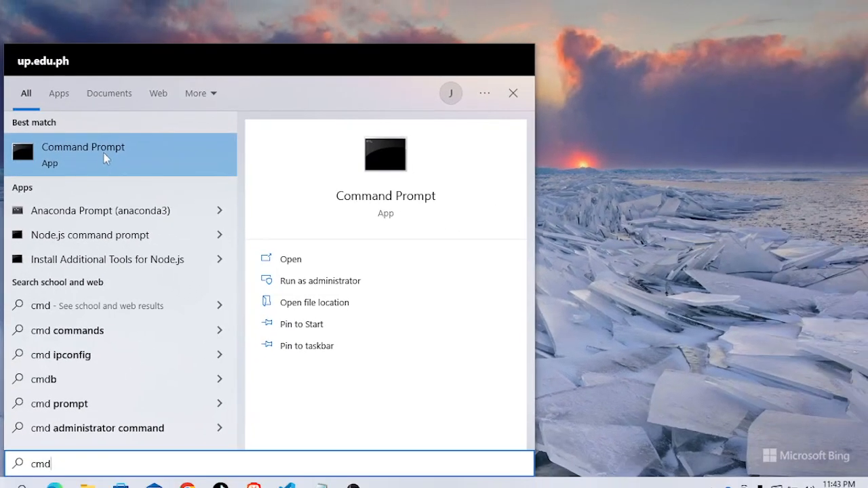
{"action": "left_click", "coordinate": [82, 154]}
{"action": "type", "text": "netsh"}
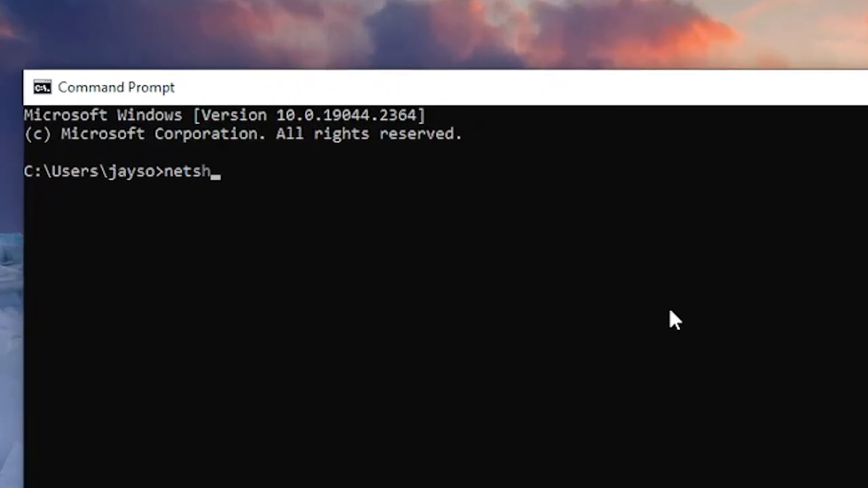
Run netsh wlan show profile for Hotel-Kimberly to list its saved settings.
{"action": "type", "text": "wlan"}
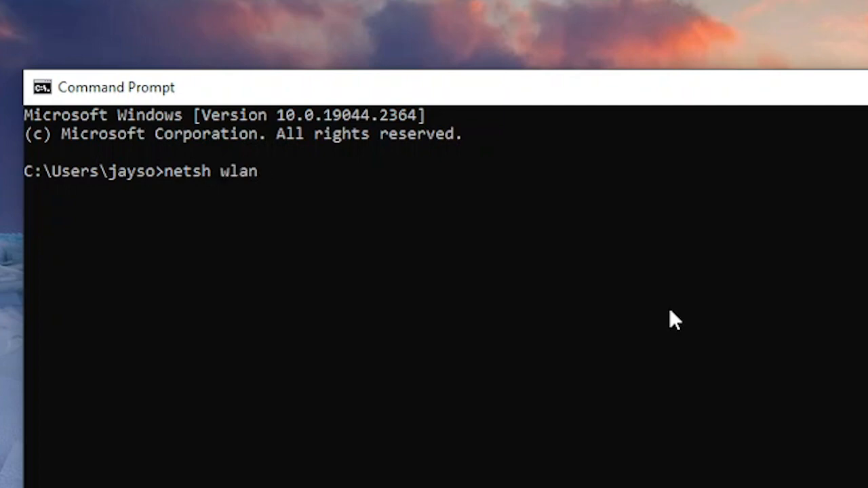
{"action": "type", "text": "sh"}
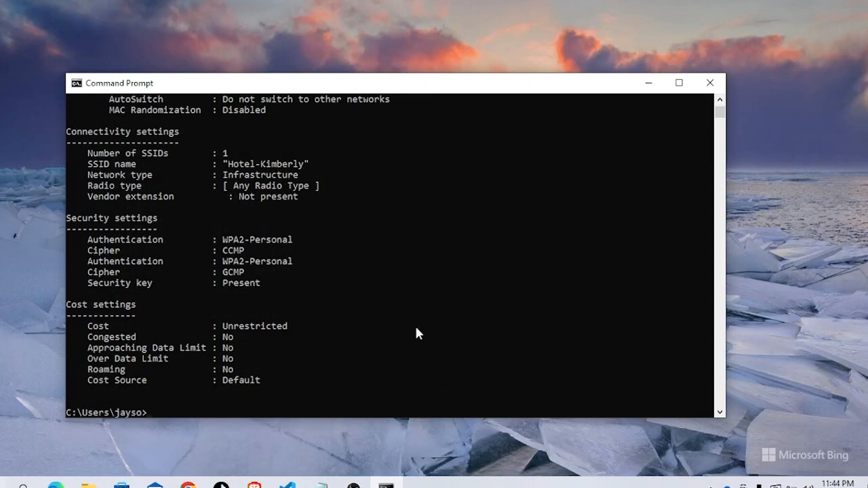
{"action": "mouse_move", "coordinate": [90, 284]}
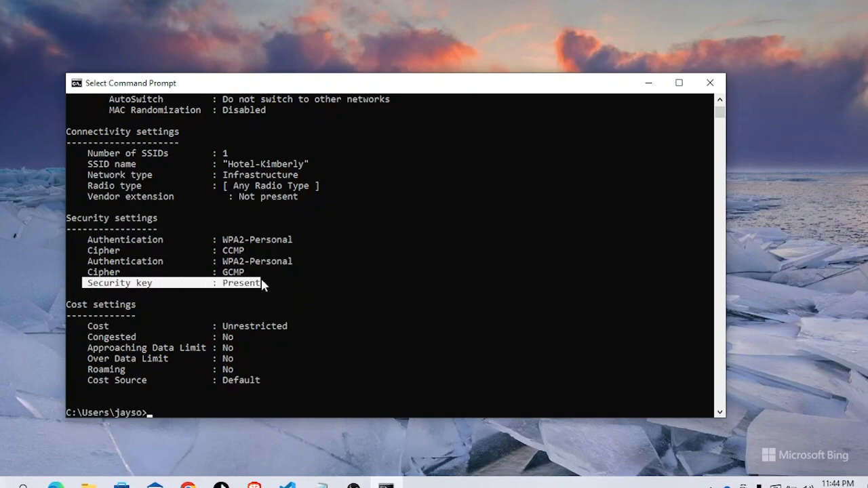
Run 'netsh wlan show profiles Hotel-Kimberly key=clear' to reveal the Wi-Fi password.
{"action": "type", "text": "netsh wlan show profiles  Hotel-Kimberly"}
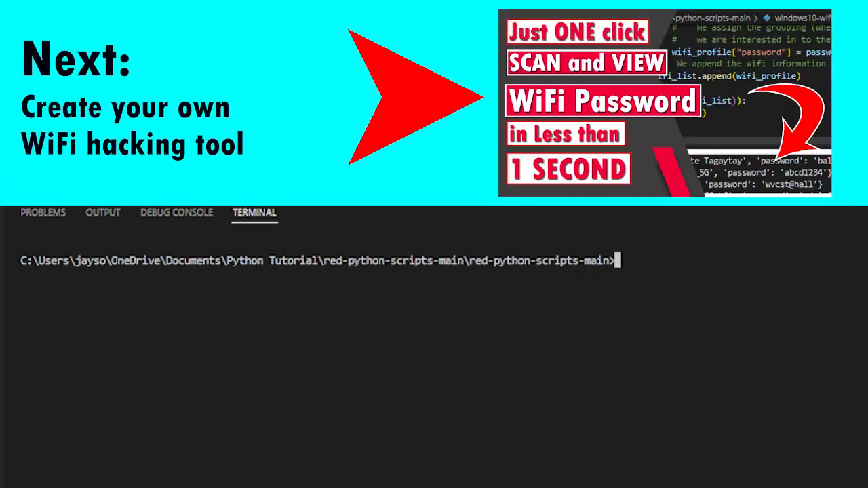
Type 'python windows10-wifi.p…' in the VS Code terminal to run the Wi-Fi script.
{"action": "type", "text": "python"}
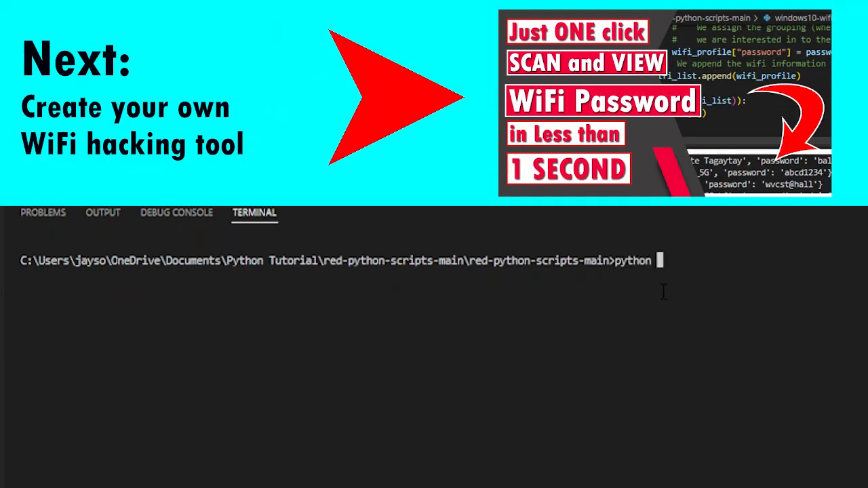
{"action": "type", "text": "windows10-wifi.p"}
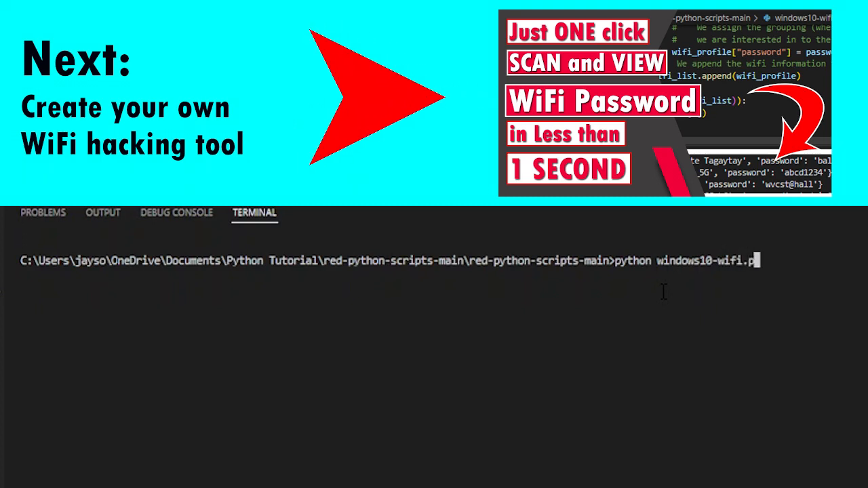